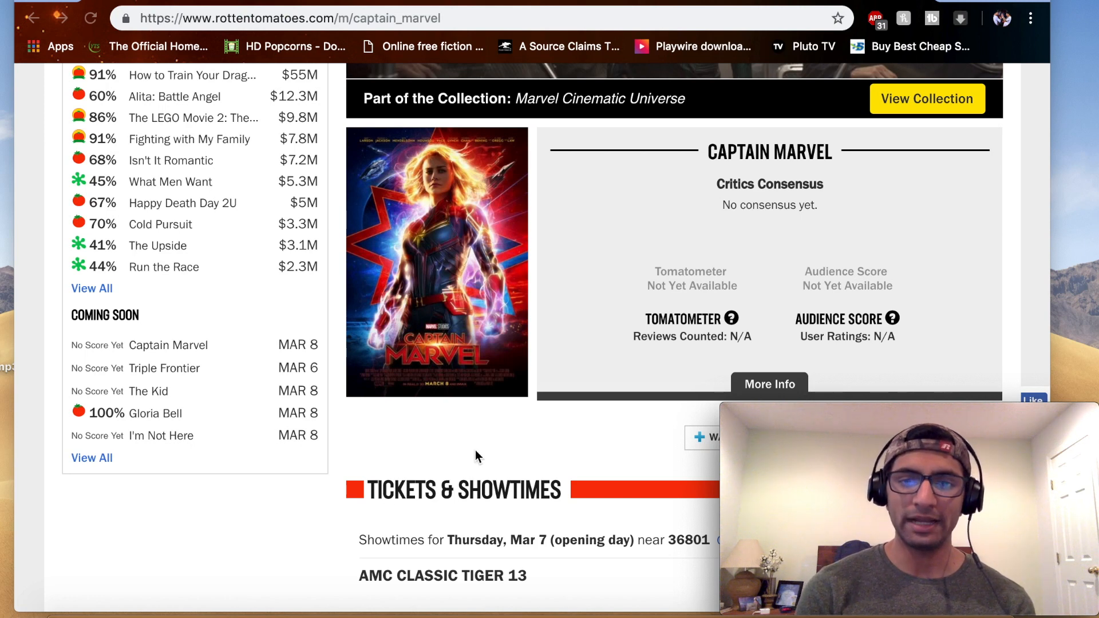
mouse_move(488, 447)
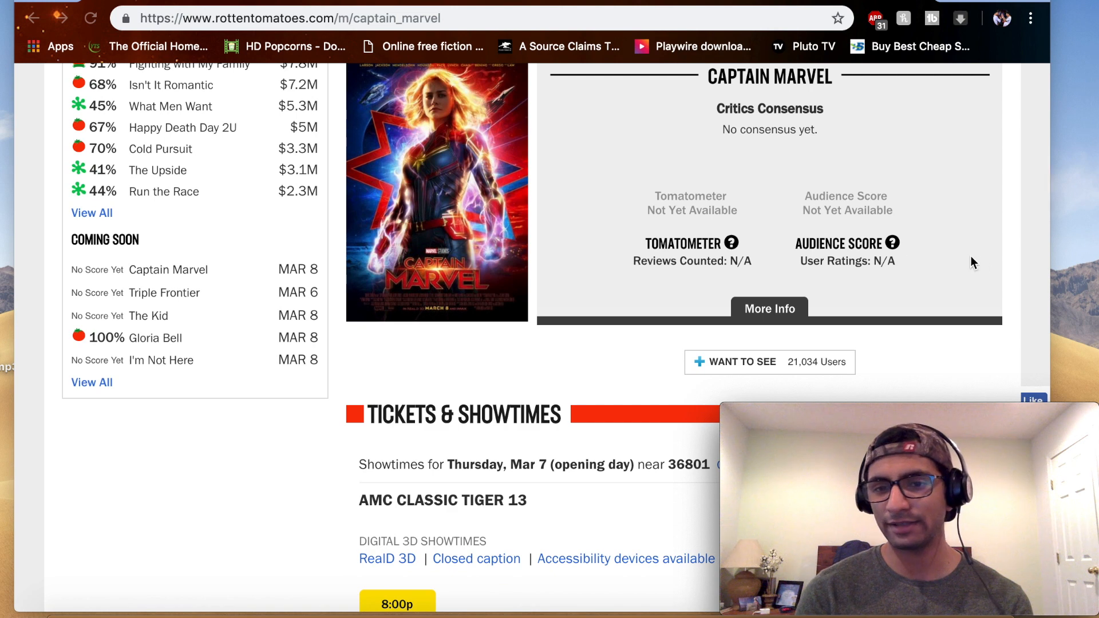
Step: Go to the Marvel Cinematic Universe franchise page and scroll to its 33-title Movies + TV Shows list
scroll(down, 3)
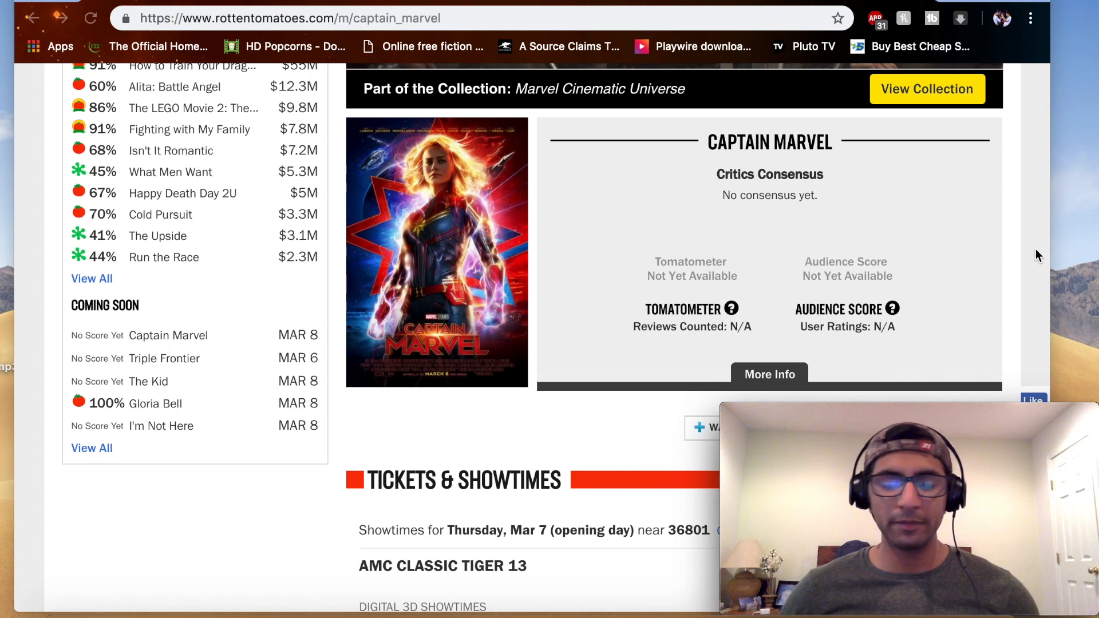
mouse_move(912, 181)
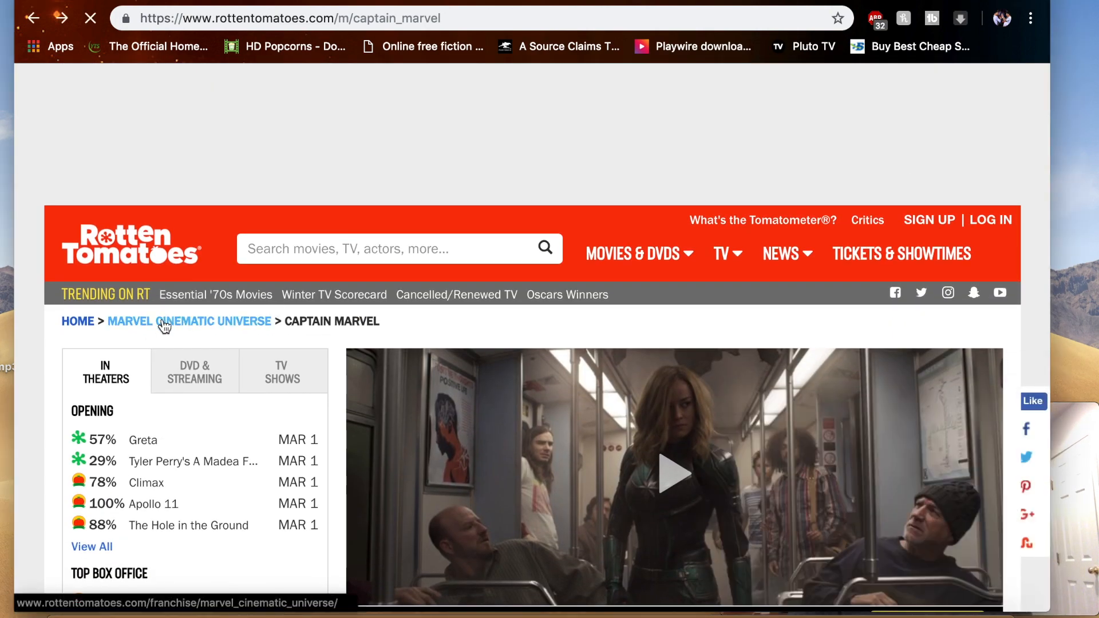
click(188, 321)
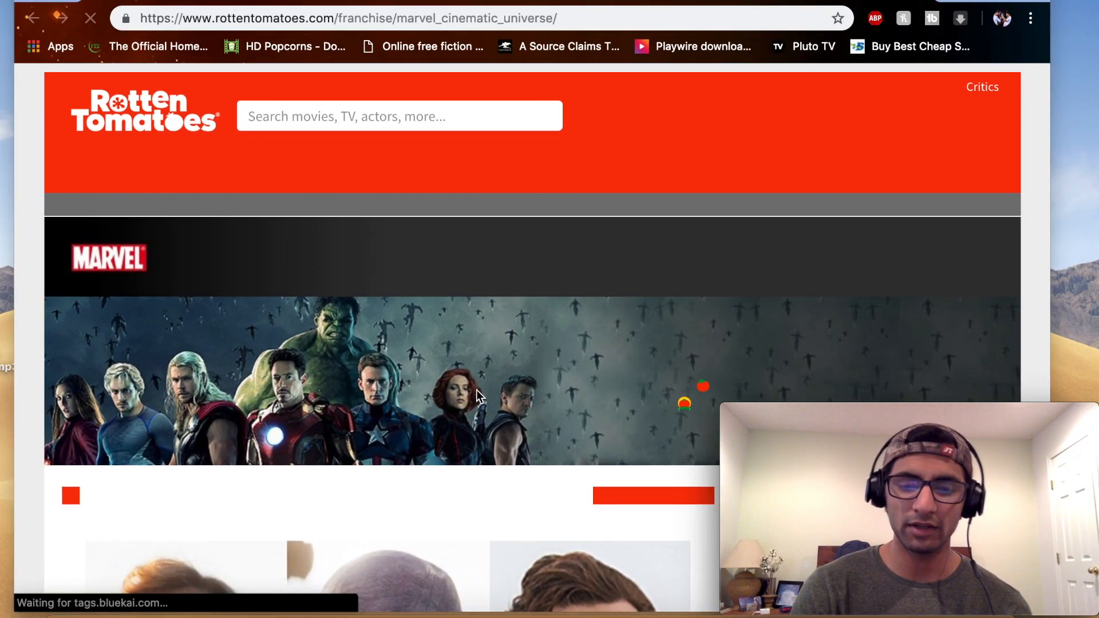
scroll(down, 3)
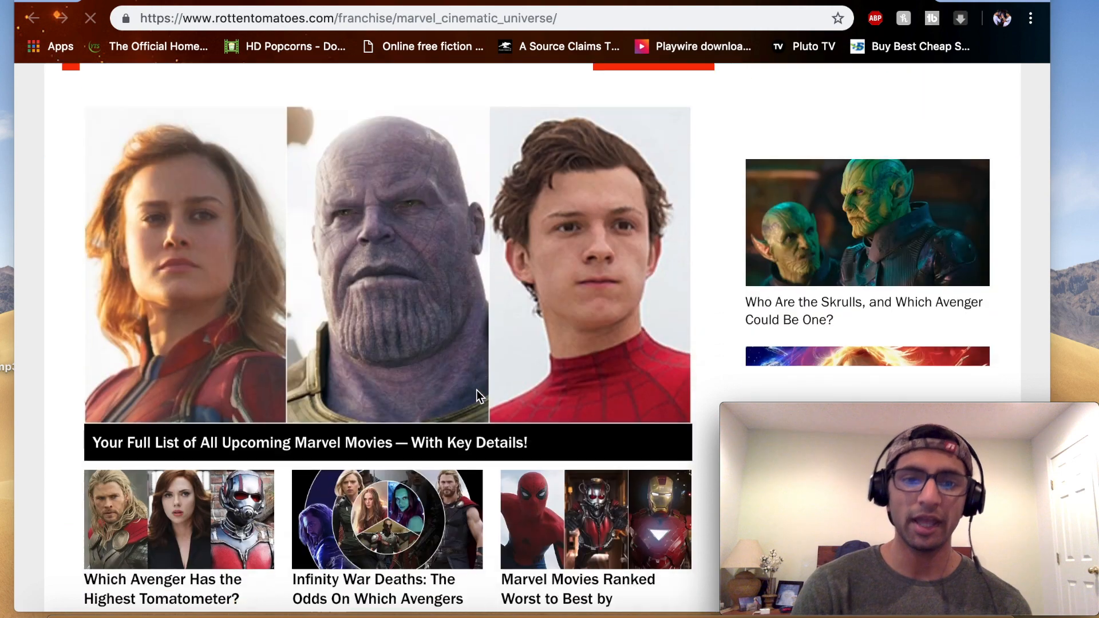
scroll(down, 3)
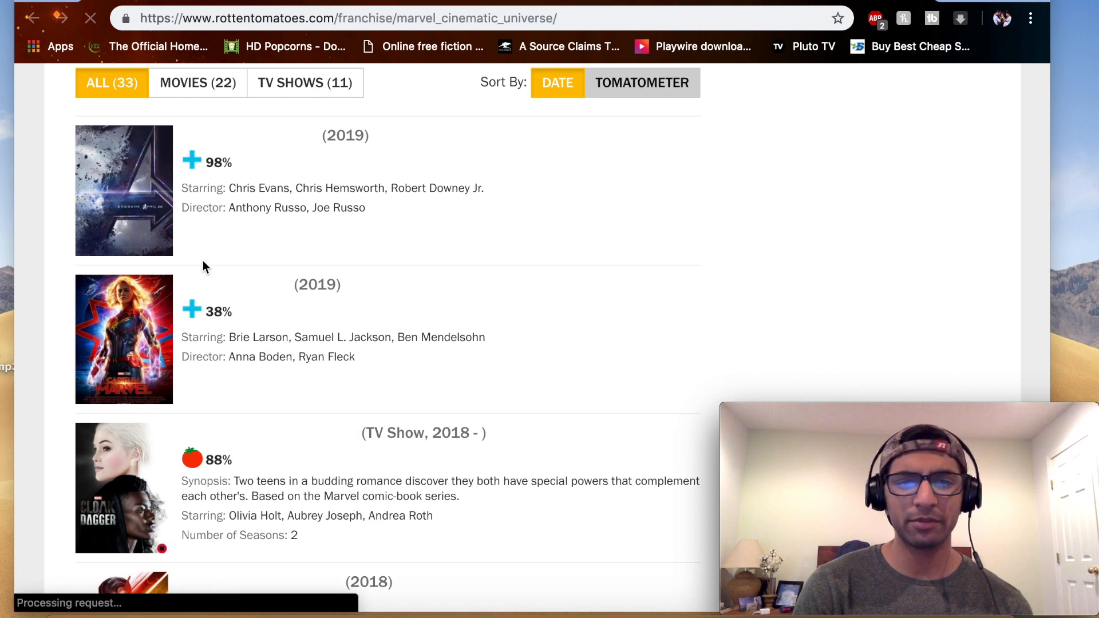
mouse_move(606, 241)
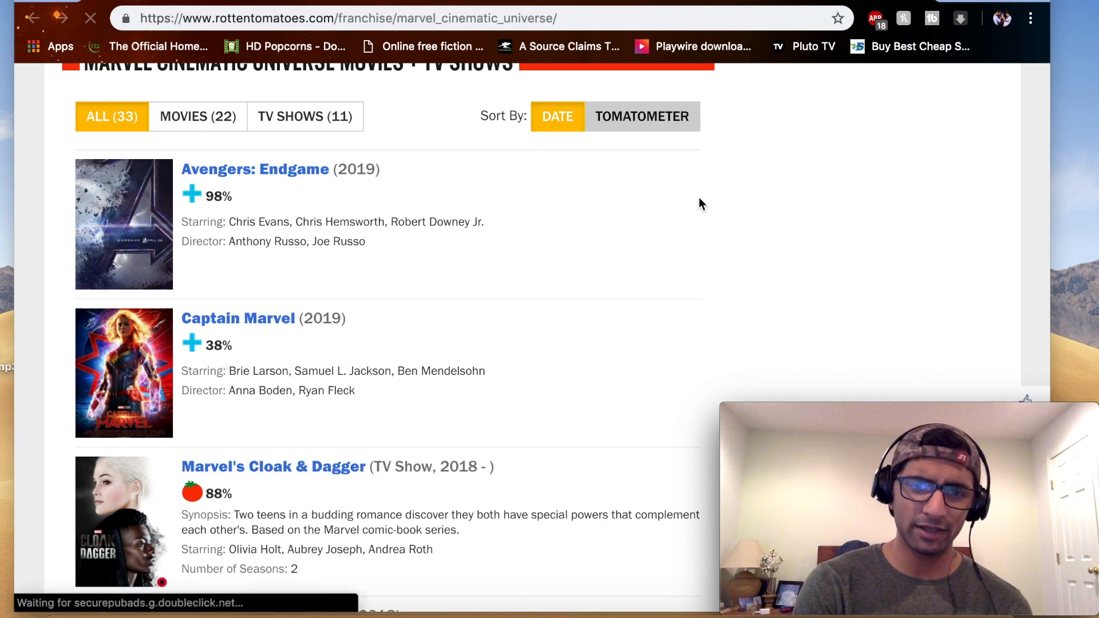
mouse_move(658, 202)
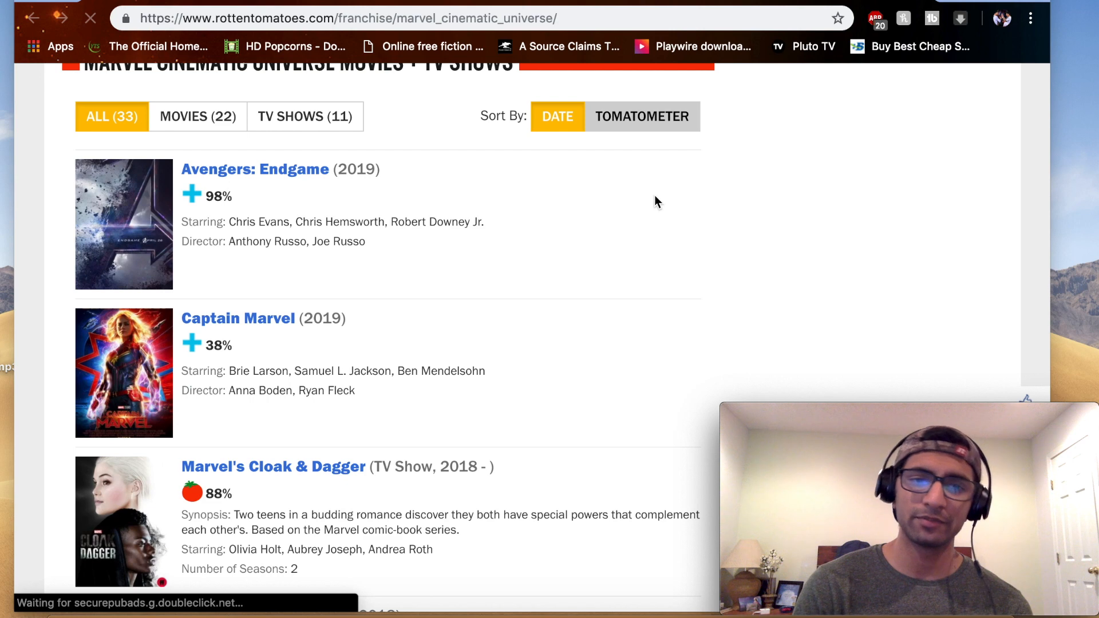
scroll(down, 3)
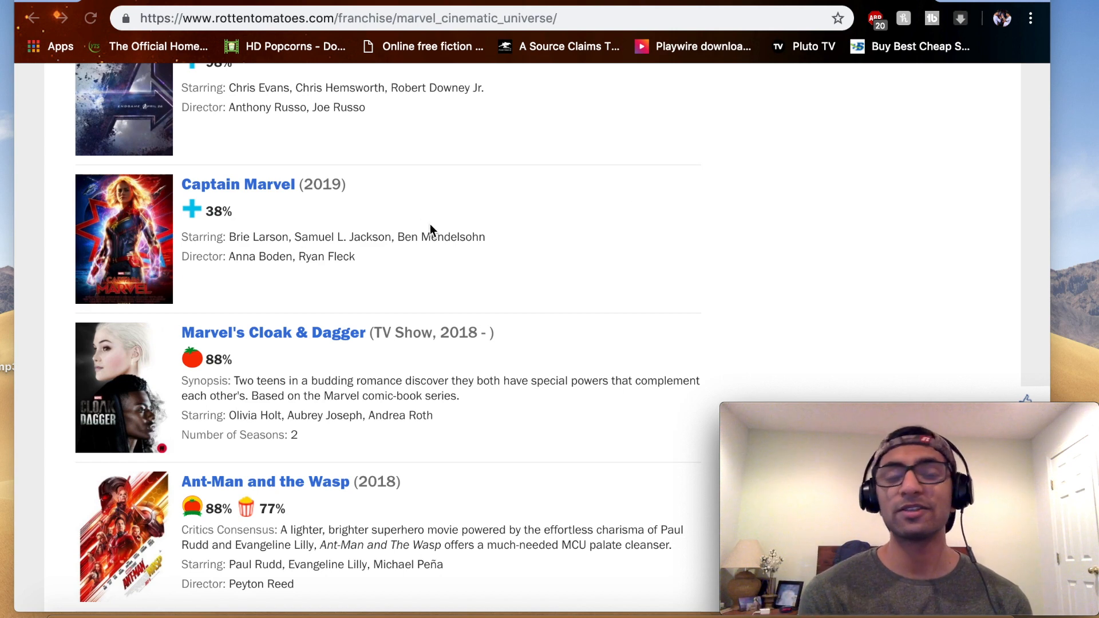
mouse_move(353, 118)
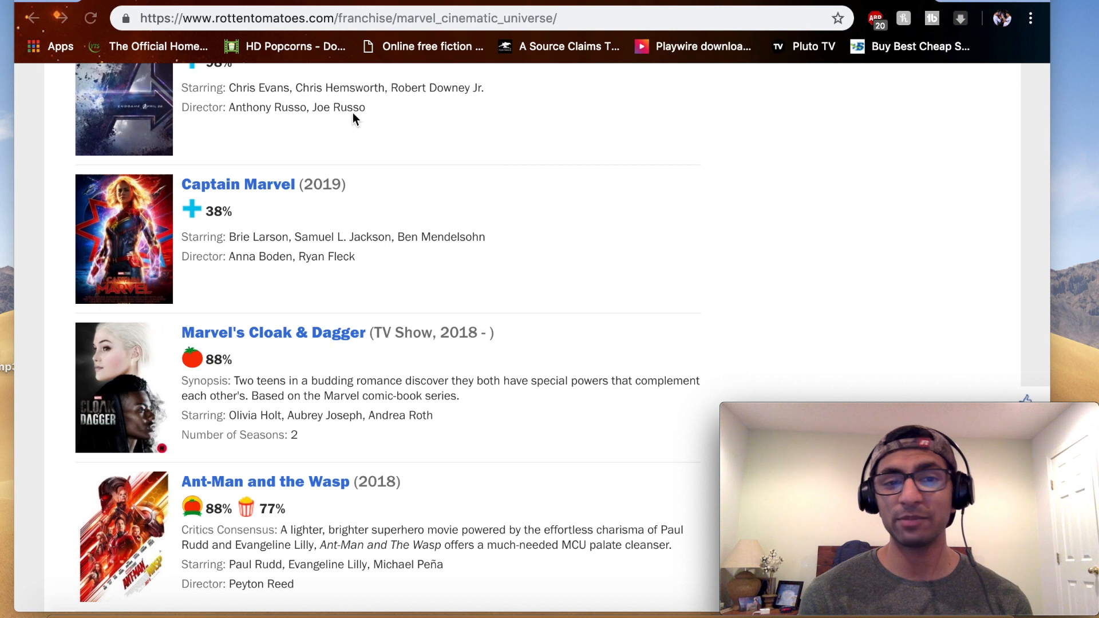
mouse_move(438, 288)
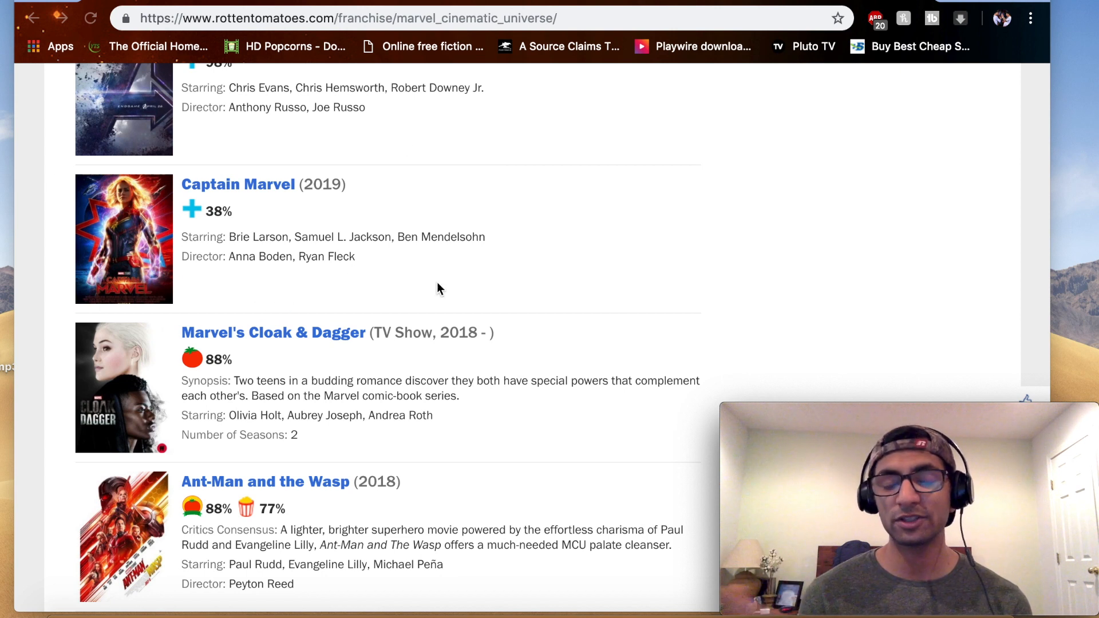